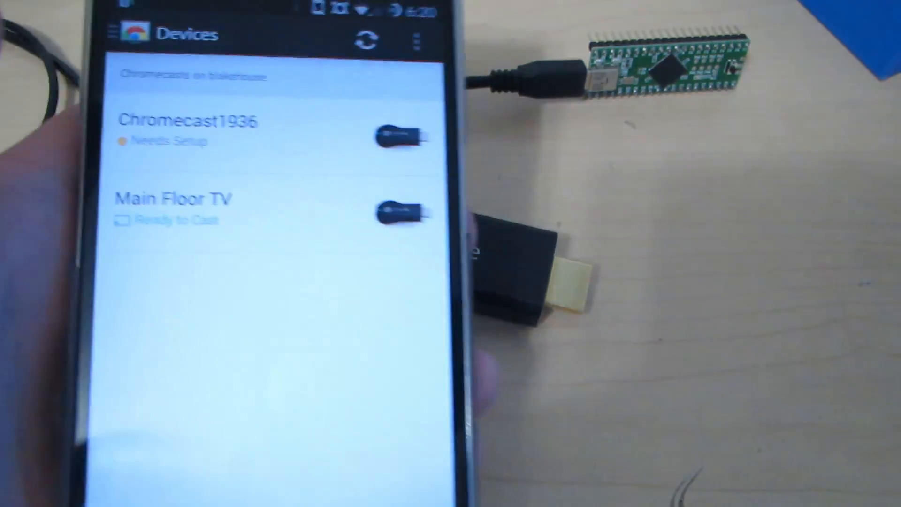
Step: Select Chromecast1936 (Needs Setup) from the Devices list to begin its setup
{"action": "left_click", "coordinate": [190, 130]}
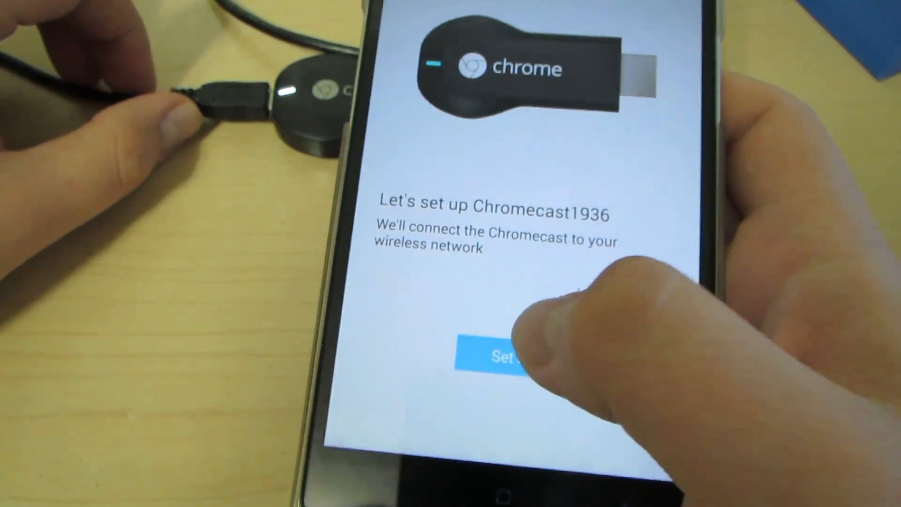
Step: Run setup to the naming step and apply the name "root test"
{"action": "left_click", "coordinate": [503, 355]}
{"action": "type", "text": "root test"}
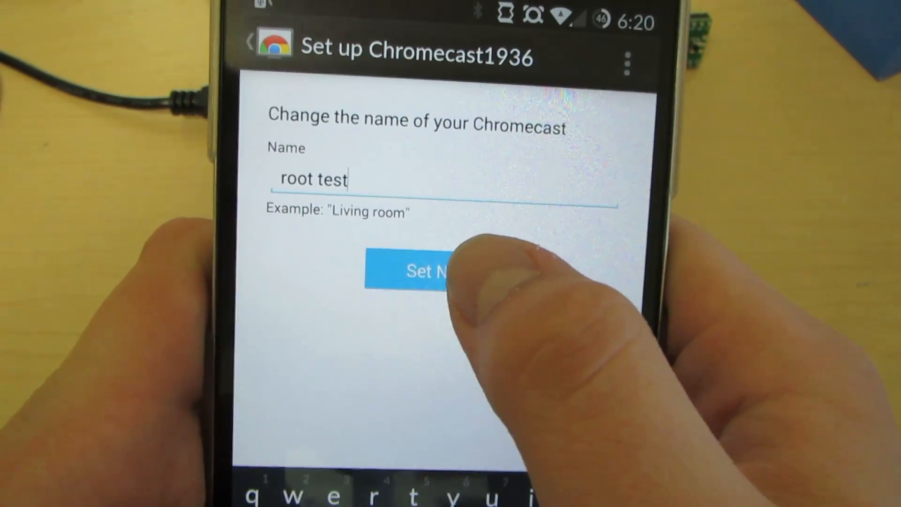
{"action": "left_click", "coordinate": [420, 270]}
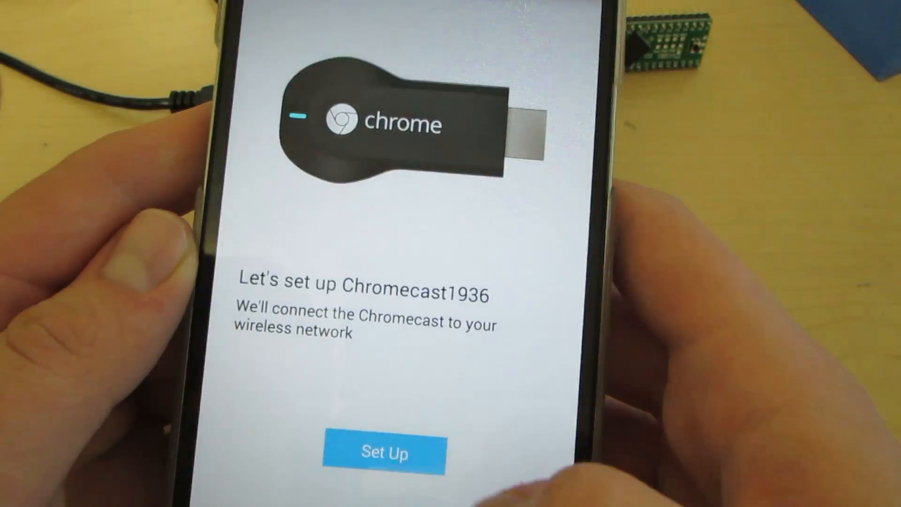
Step: Restart setup for Chromecast1936 so the connecting animation plays
{"action": "left_click", "coordinate": [383, 453]}
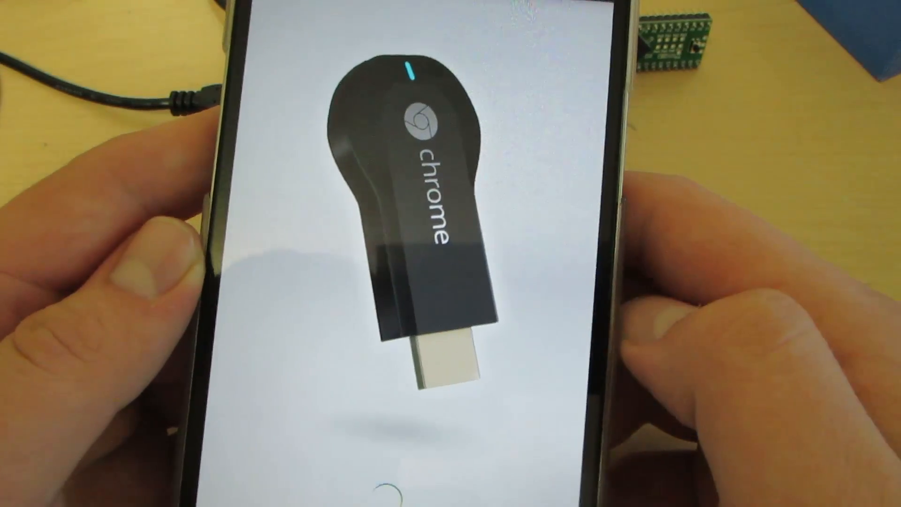